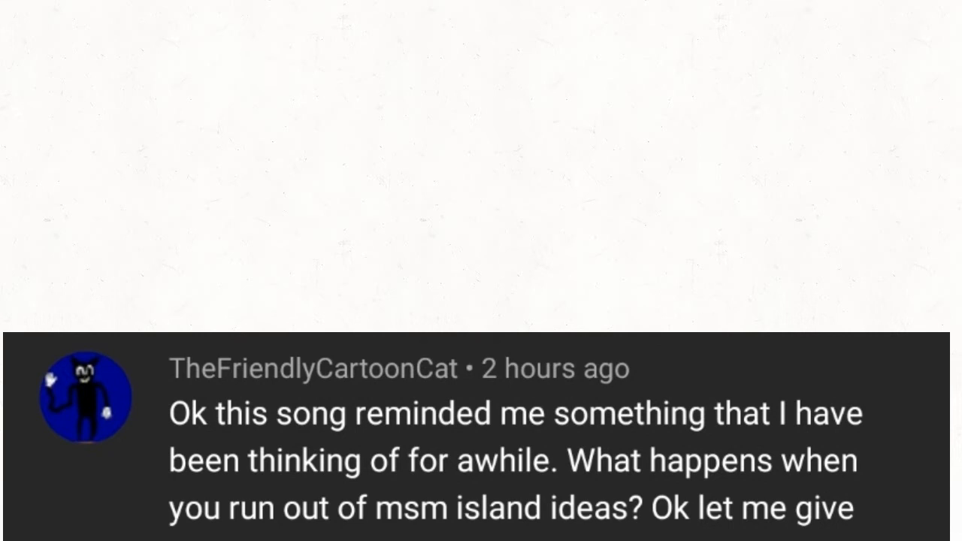
scroll(down, 3)
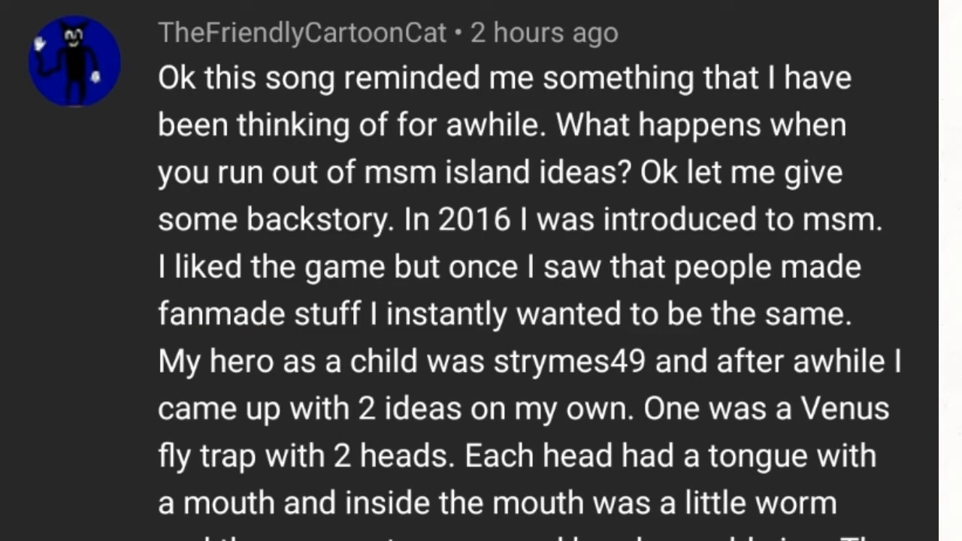